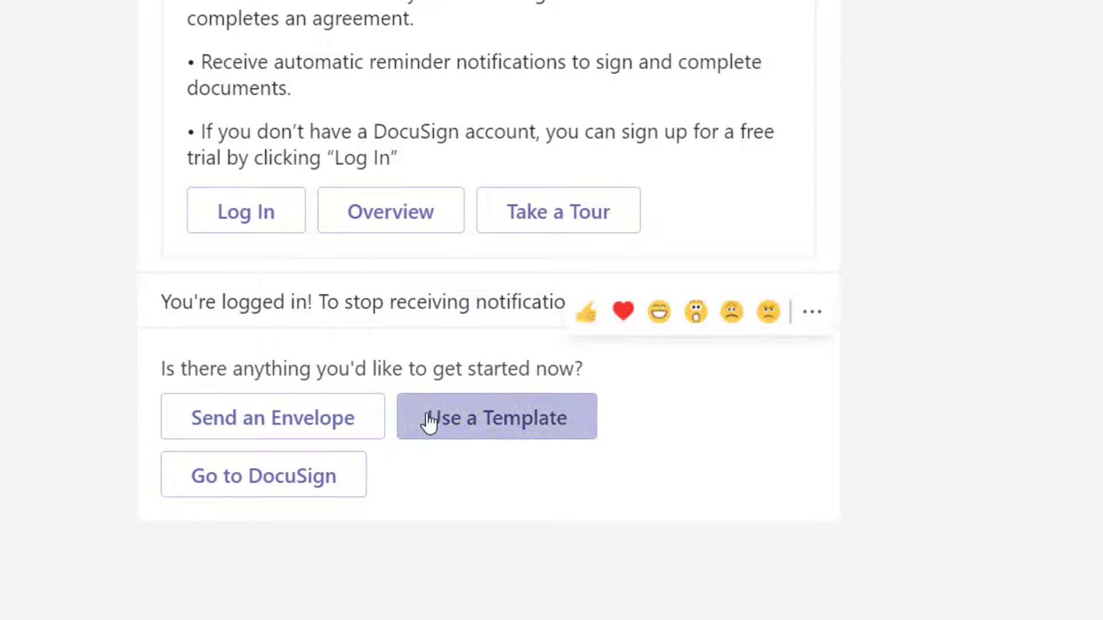
- Open the DocuSign template chooser from the DocuSign bot chat
left_click(496, 416)
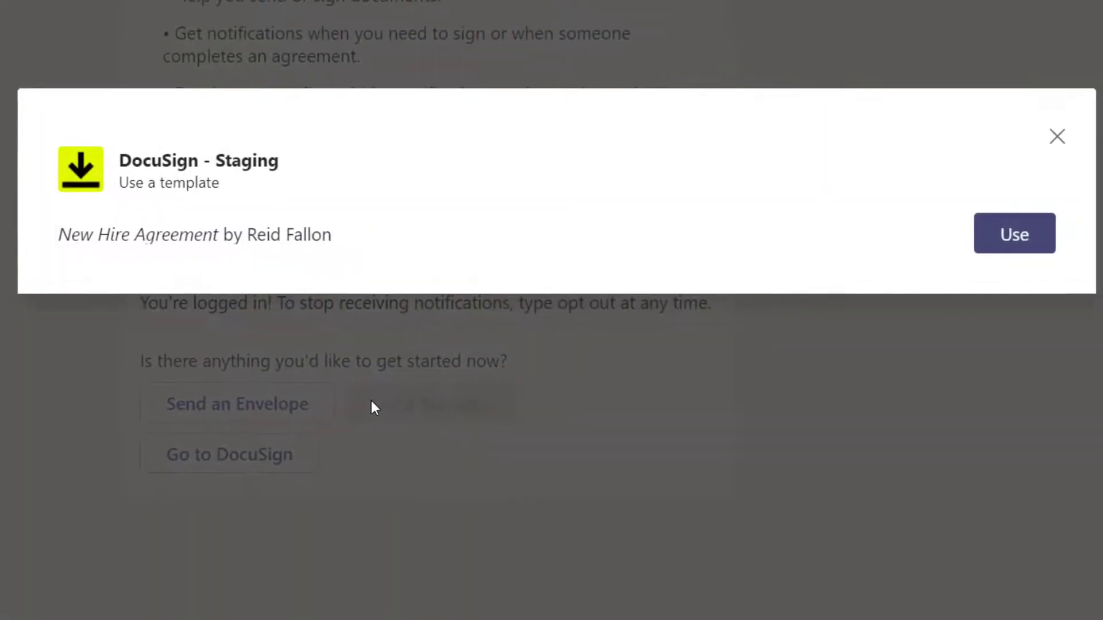
- Address the New Hire Agreement template to the employee recipient and send it
left_click(1013, 234)
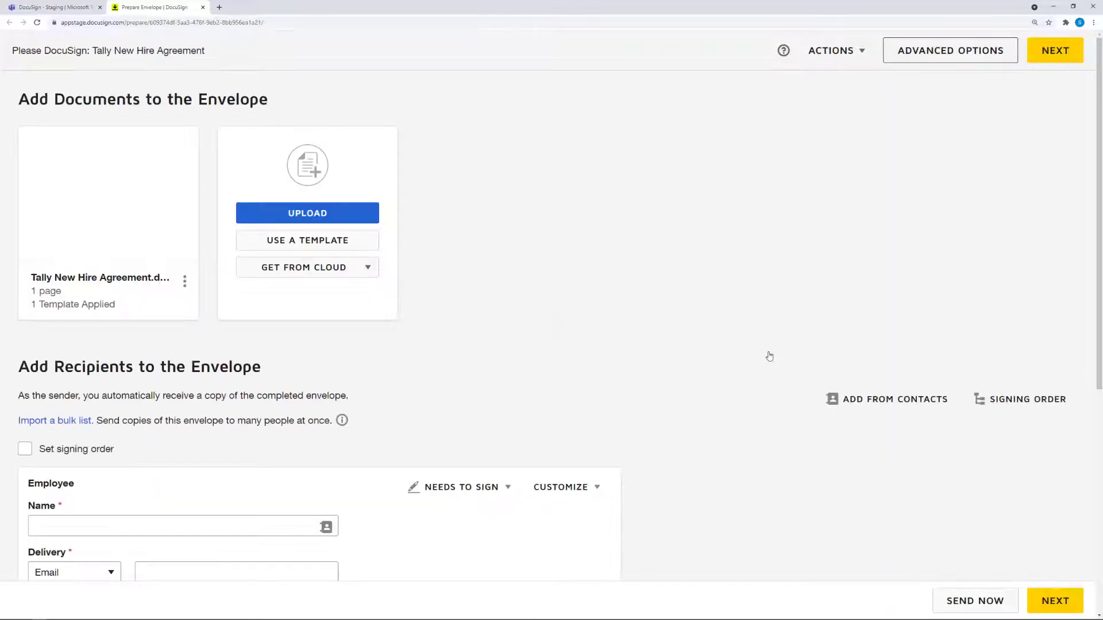
left_click(182, 526)
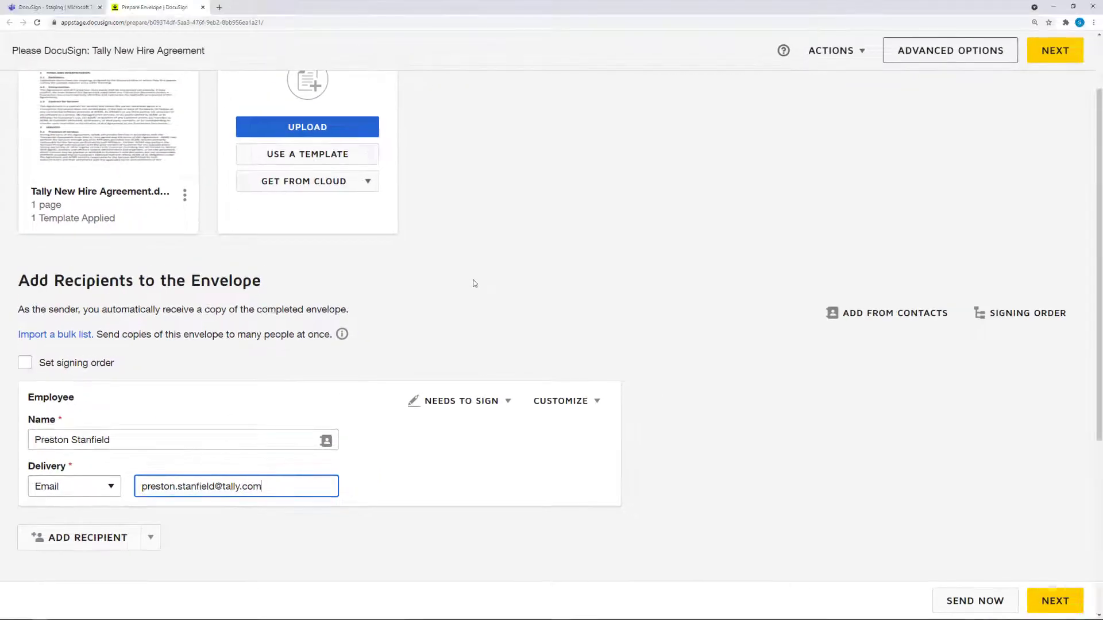
left_click(974, 601)
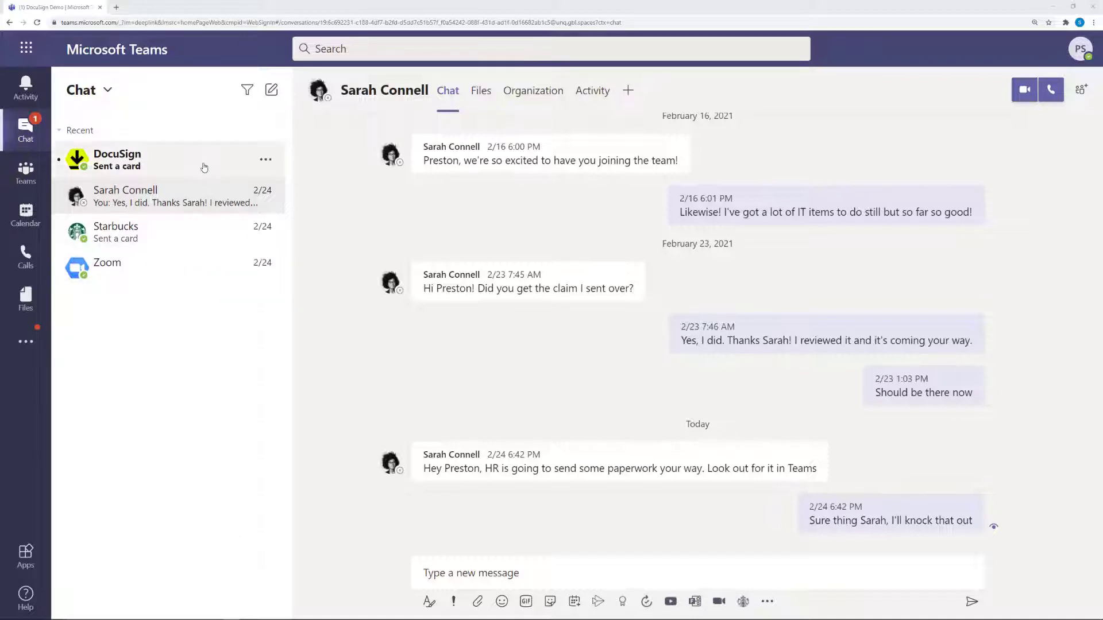
- Open the DocuSign conversation from the Recent chat list
left_click(116, 160)
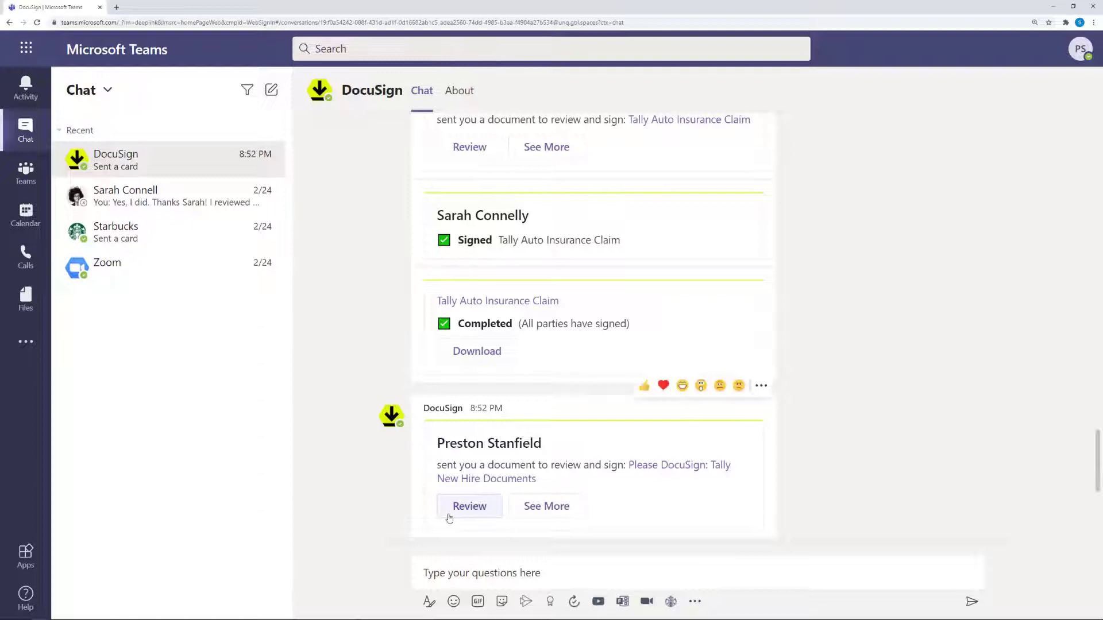
left_click(469, 506)
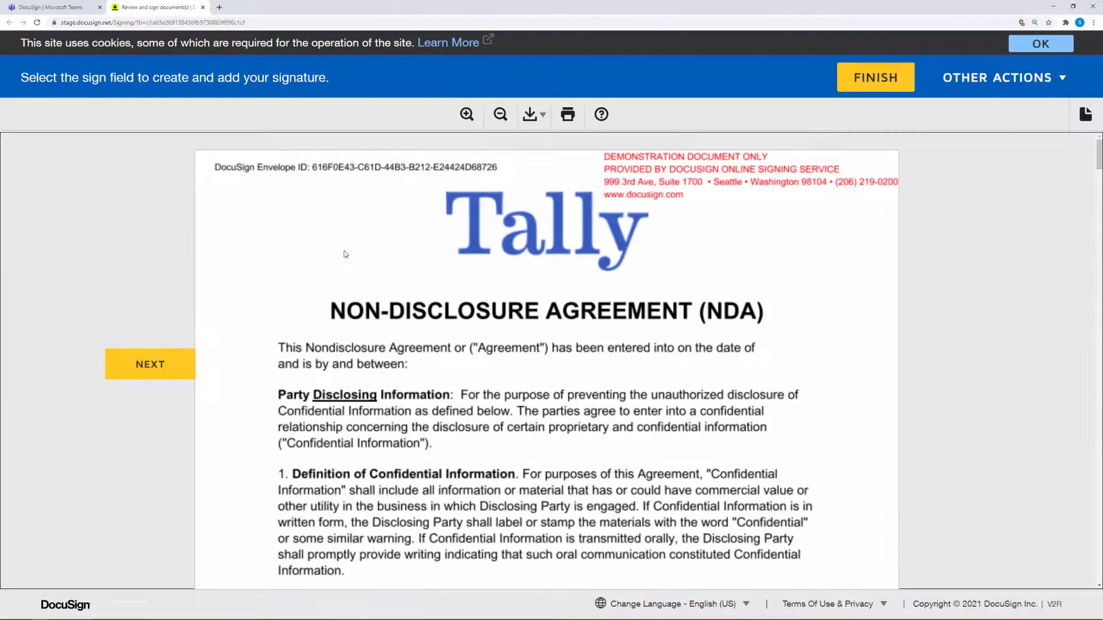
left_click(150, 364)
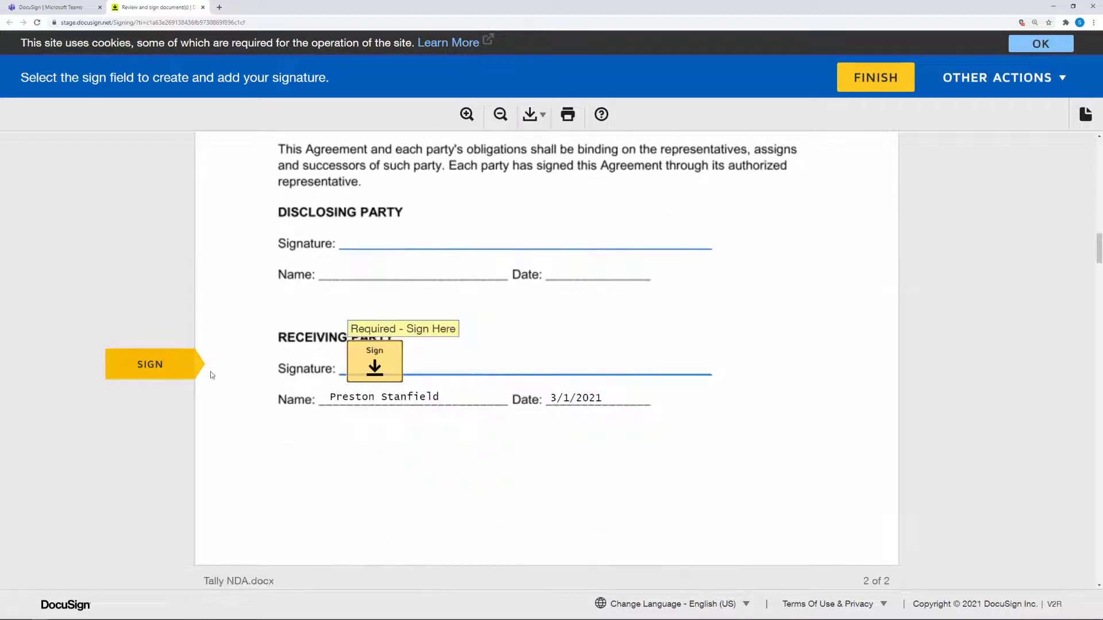
left_click(374, 362)
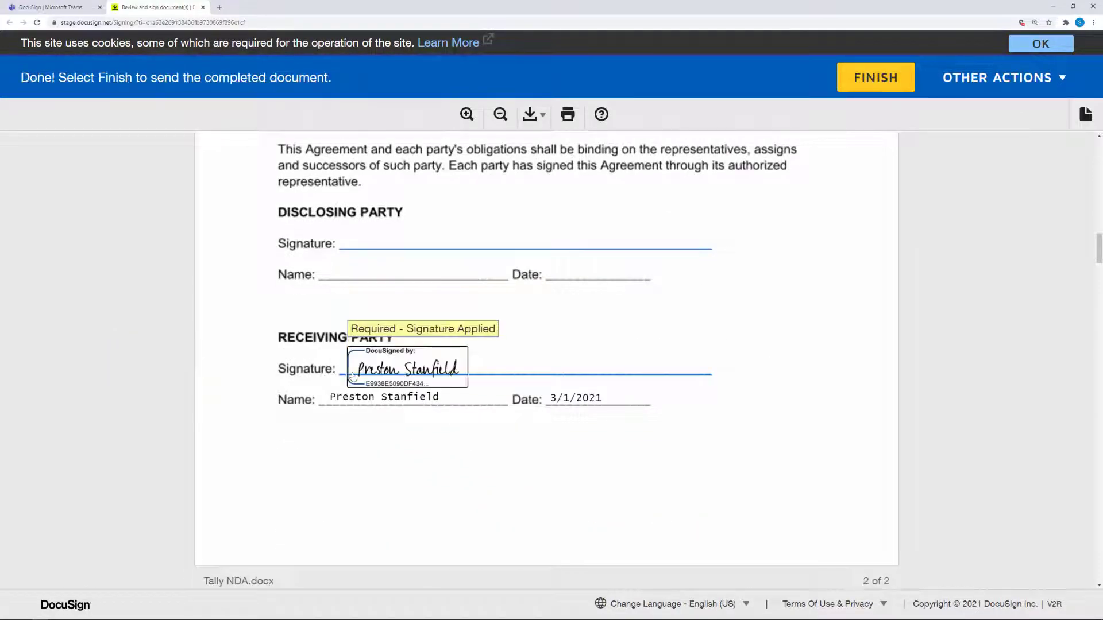